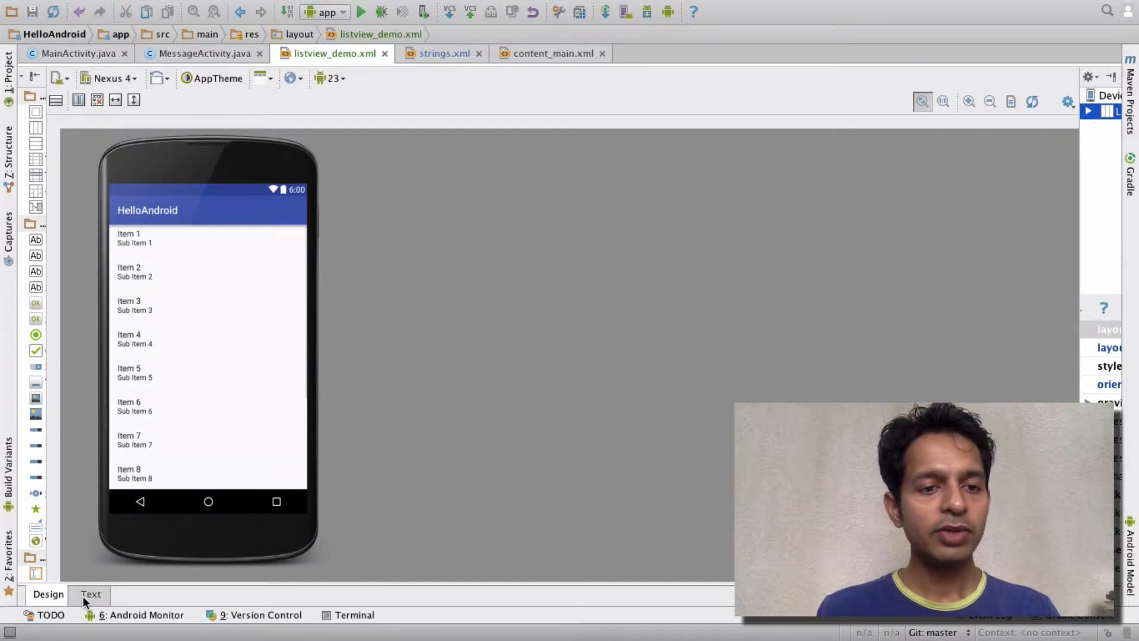
Switch listview_demo.xml to its XML Text view and select the ListView tag.
{"action": "left_click", "coordinate": [90, 594]}
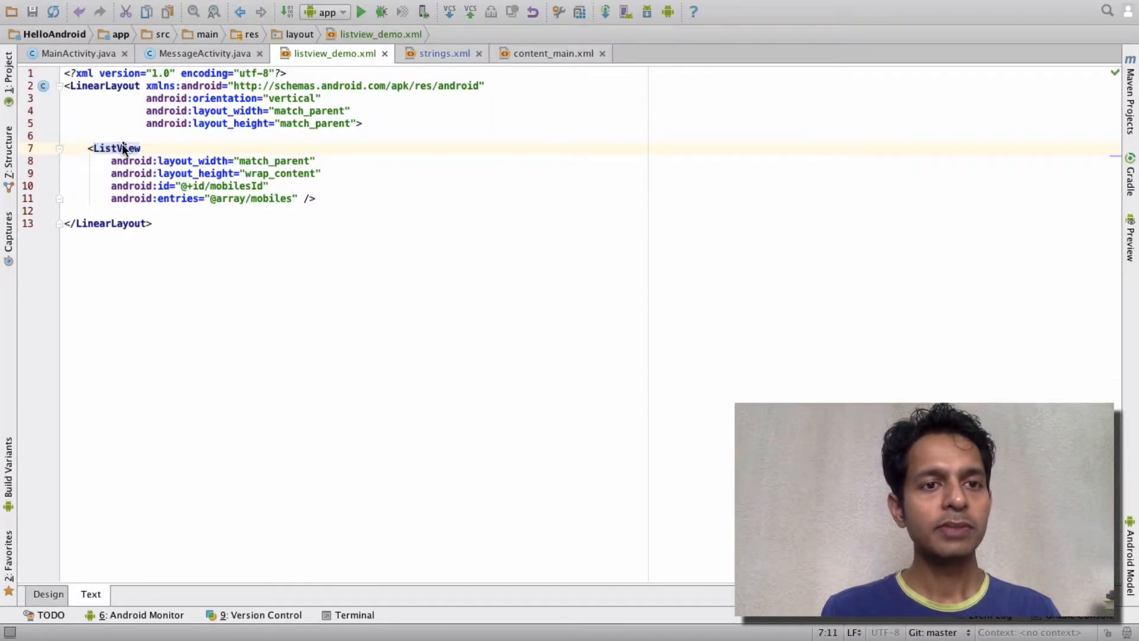
{"action": "double_click", "coordinate": [117, 148]}
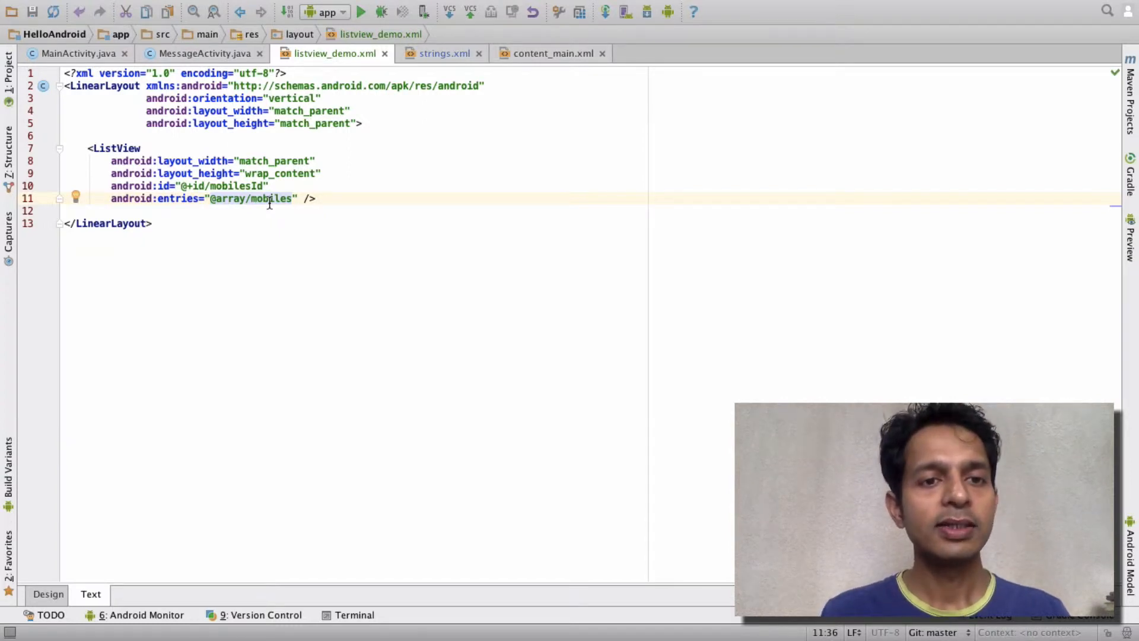
{"action": "left_click", "coordinate": [443, 53]}
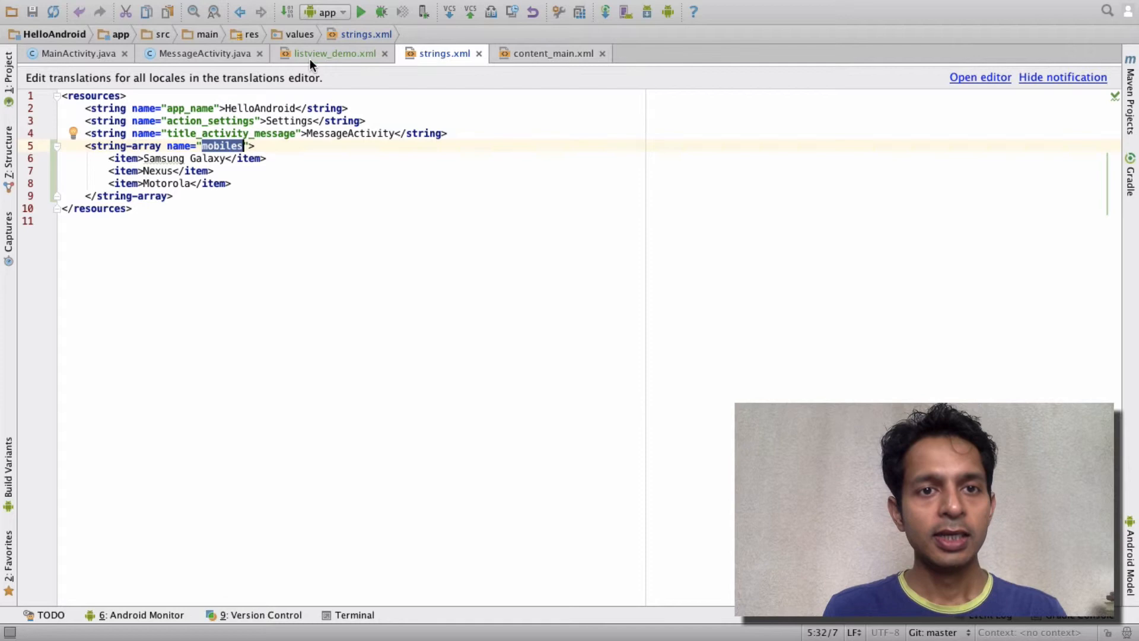
Return to the listview_demo.xml tab and select the ListView's layout_height attribute.
{"action": "left_click", "coordinate": [335, 53]}
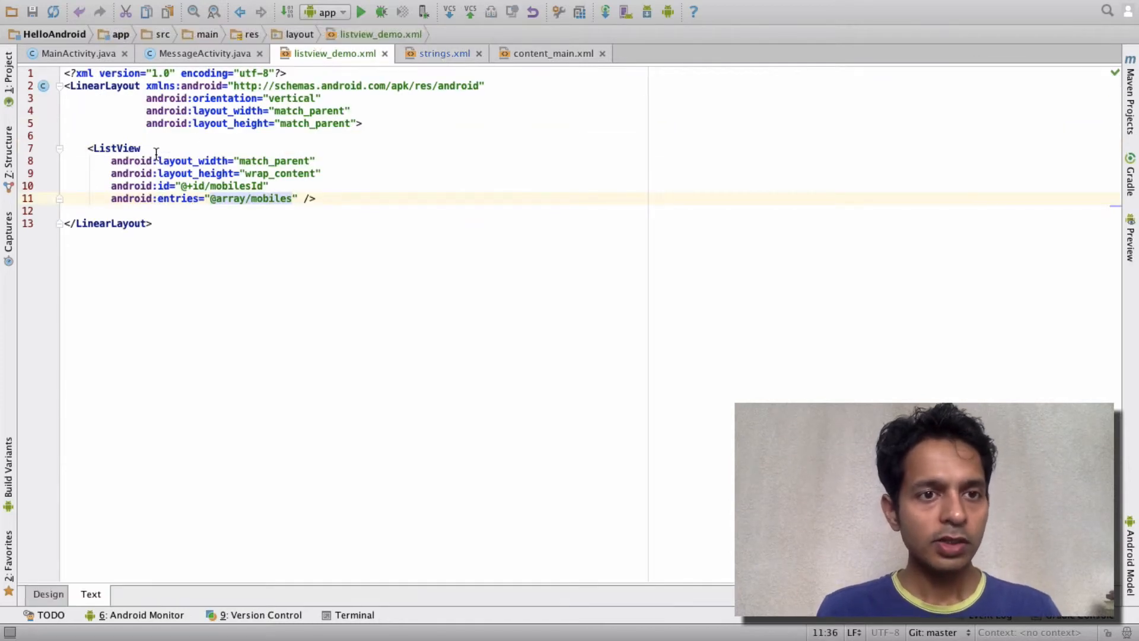
{"action": "left_click", "coordinate": [142, 148]}
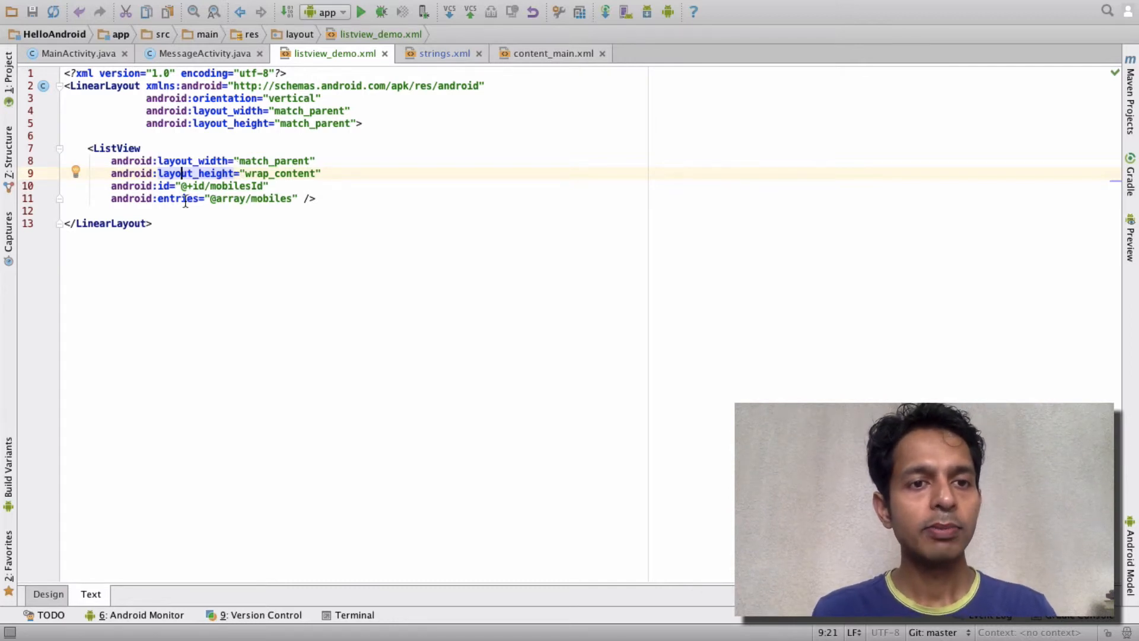
{"action": "double_click", "coordinate": [178, 198]}
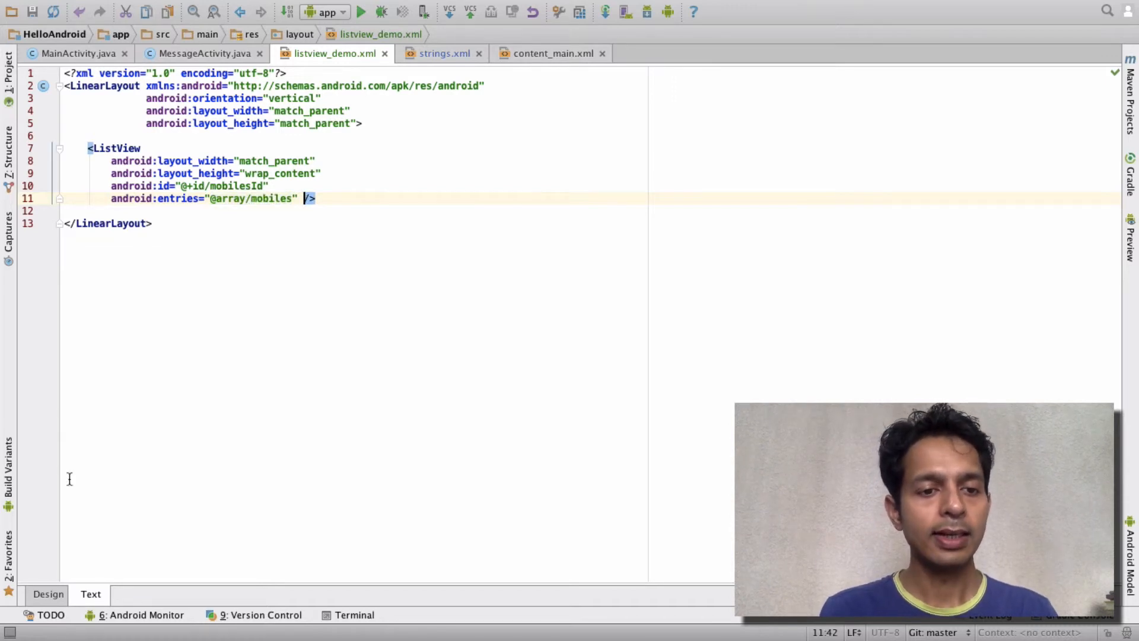
{"action": "left_click", "coordinate": [48, 594]}
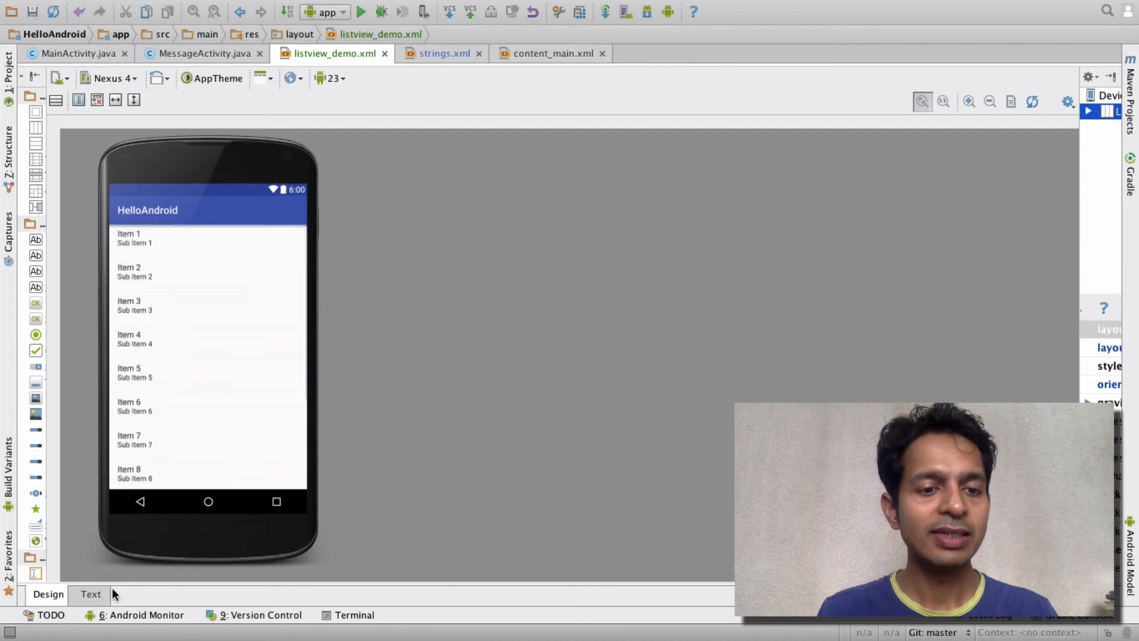
{"action": "left_click", "coordinate": [90, 595]}
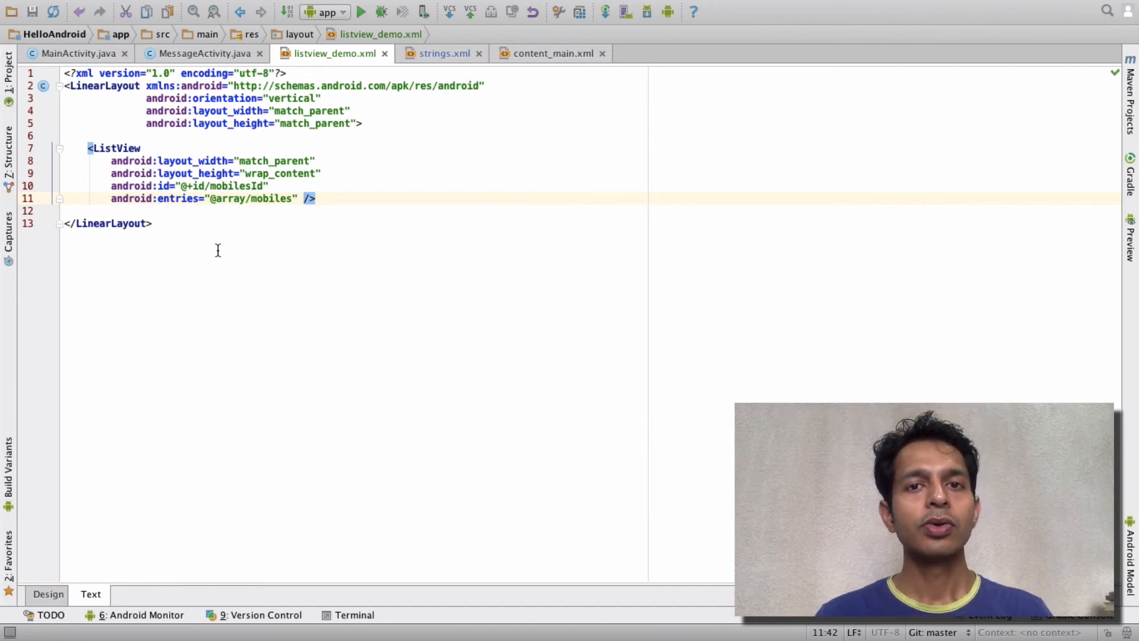
{"action": "mouse_move", "coordinate": [343, 85]}
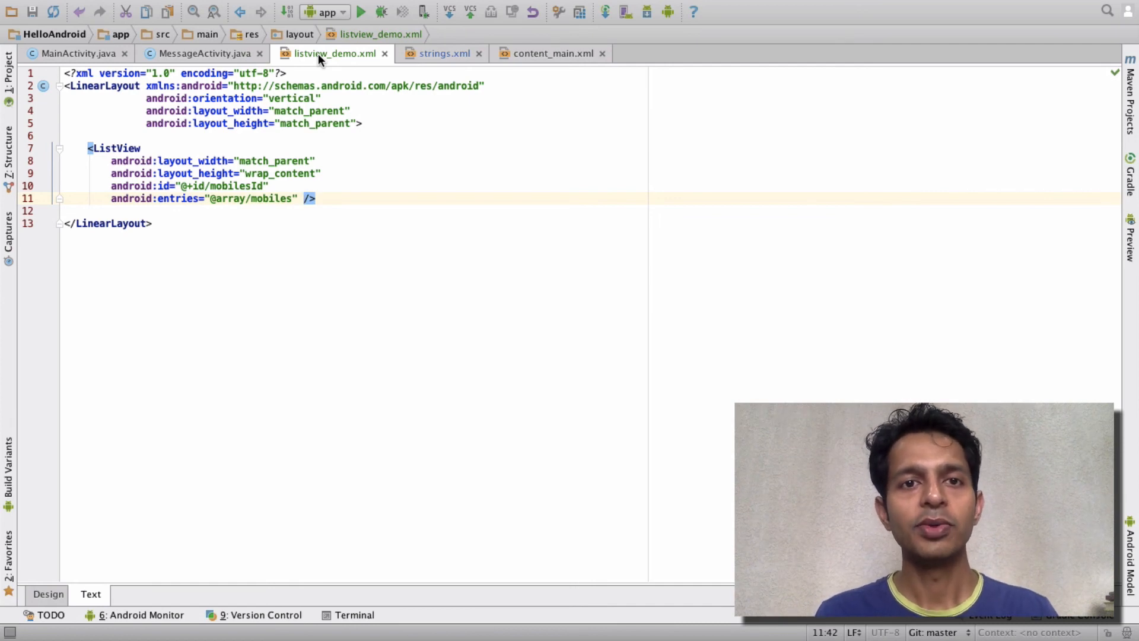
{"action": "mouse_move", "coordinate": [911, 6]}
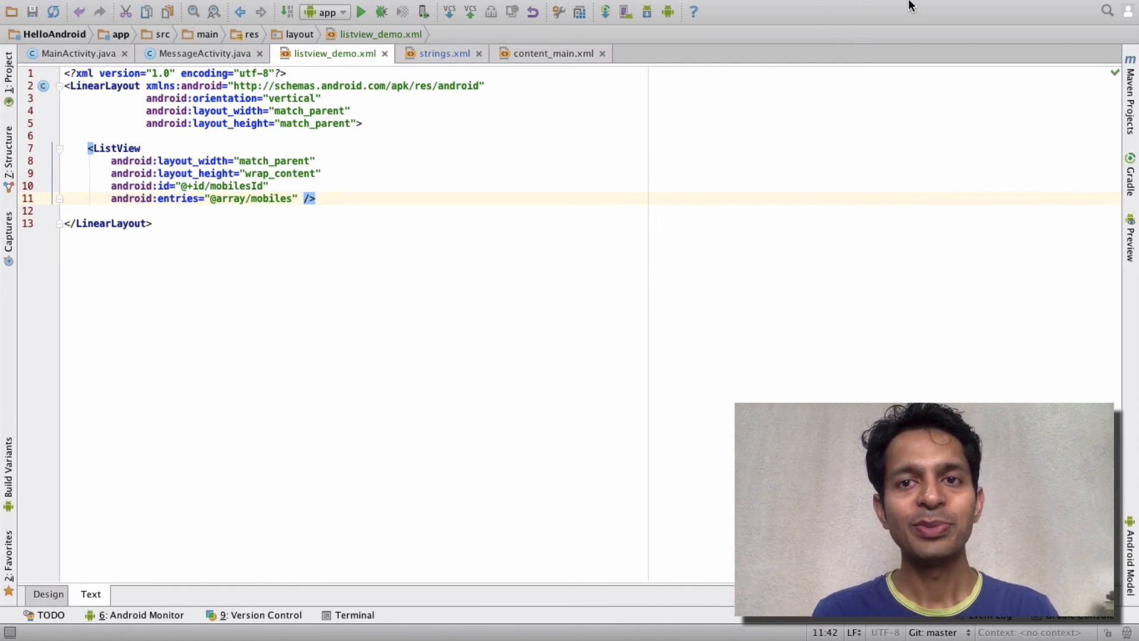